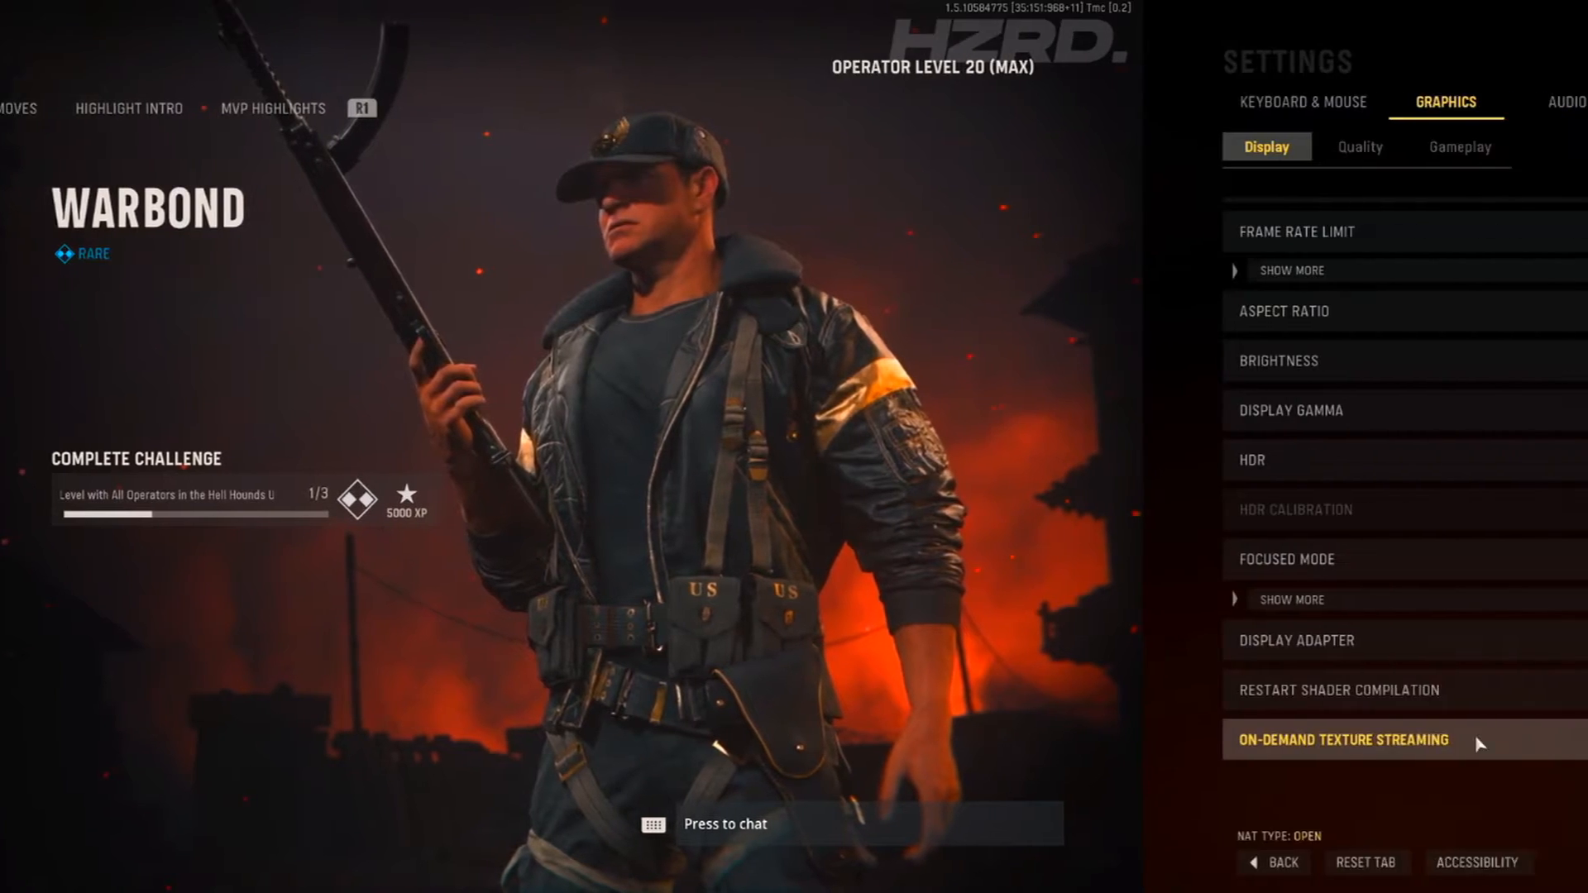
# Switch On-Demand Texture Streaming to Off in the graphics display settings
pyautogui.click(1343, 739)
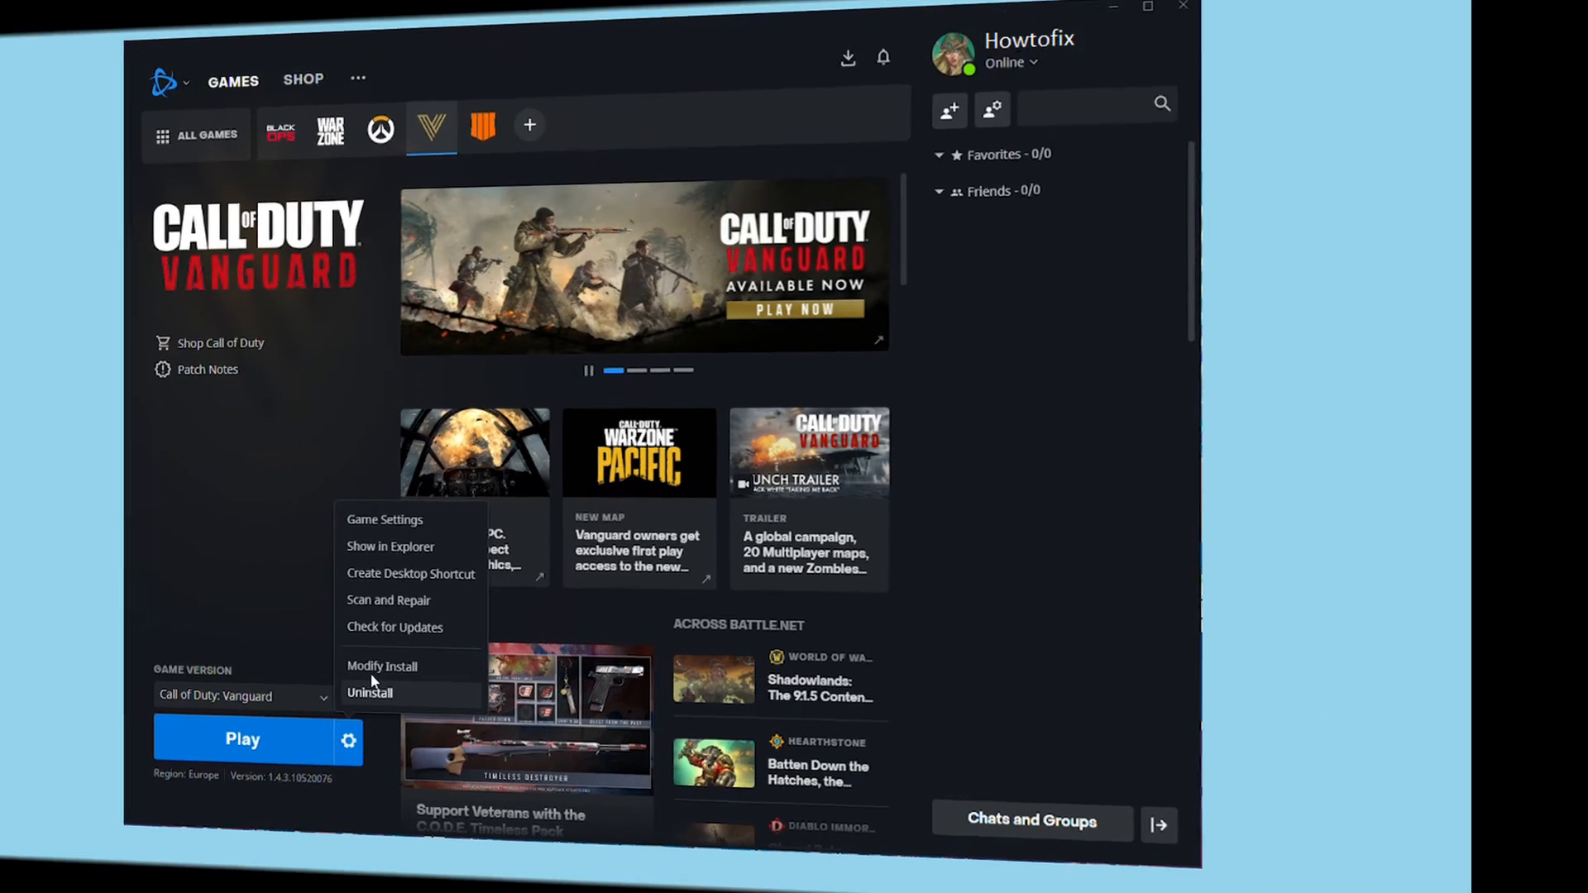
# Uninstall Vanguard from its gear menu so a fresh 46.80 GB install begins
pyautogui.click(382, 665)
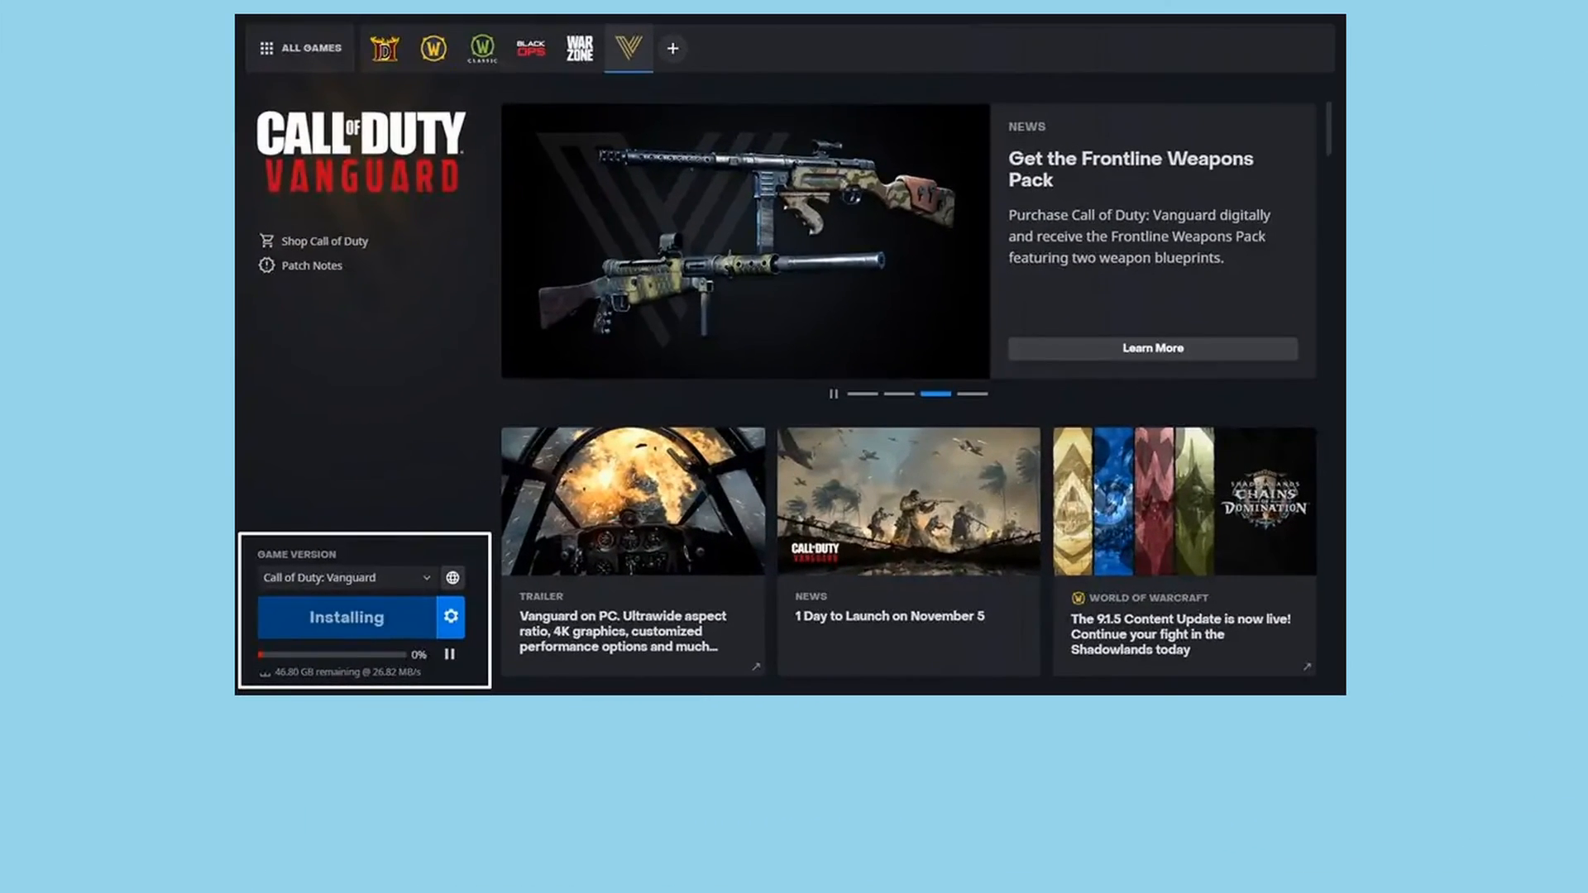